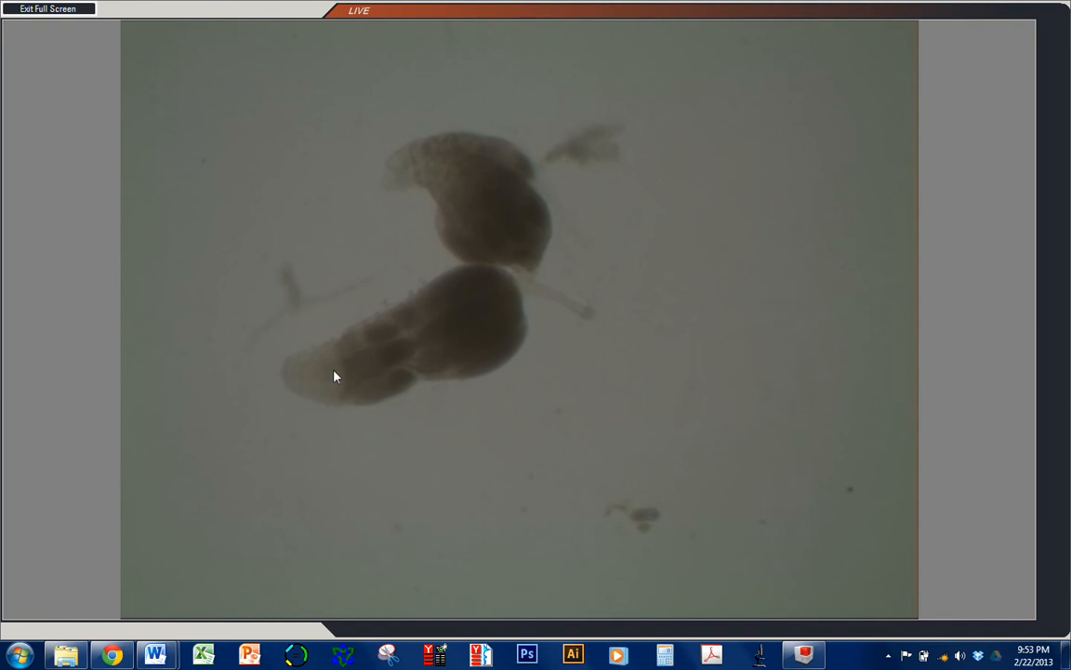
pyautogui.moveTo(311, 407)
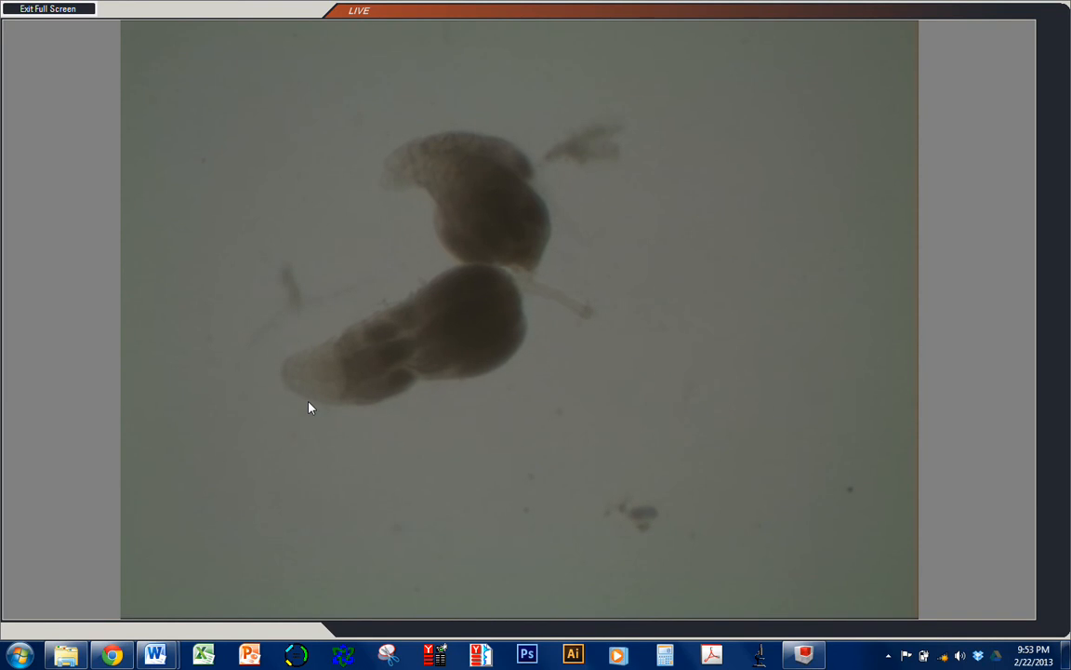
pyautogui.moveTo(282, 380)
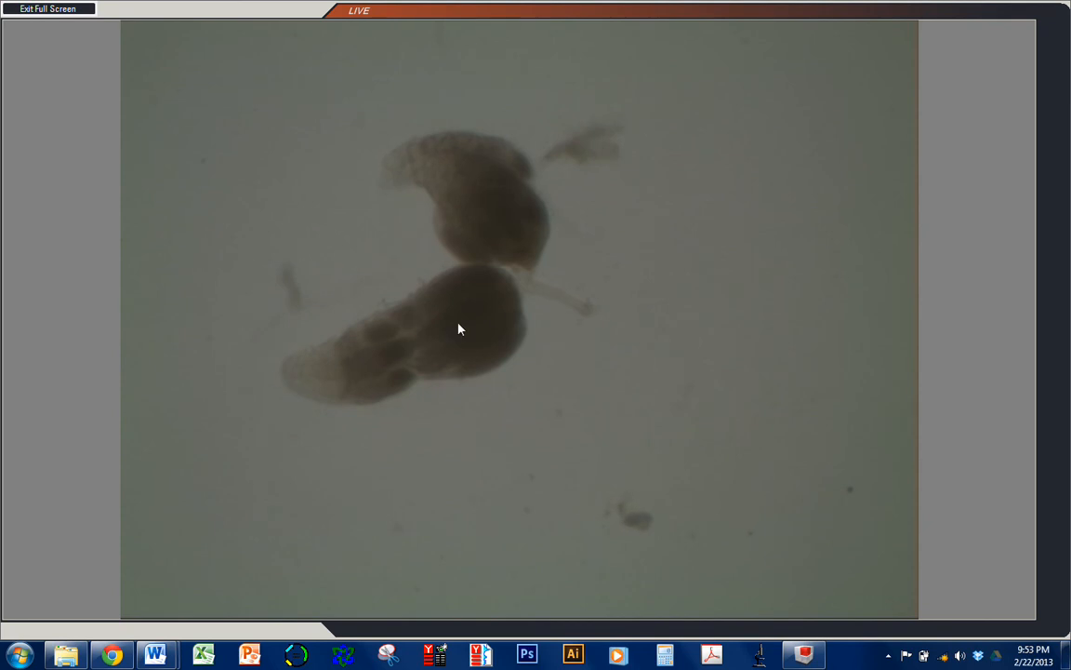
pyautogui.moveTo(295, 372)
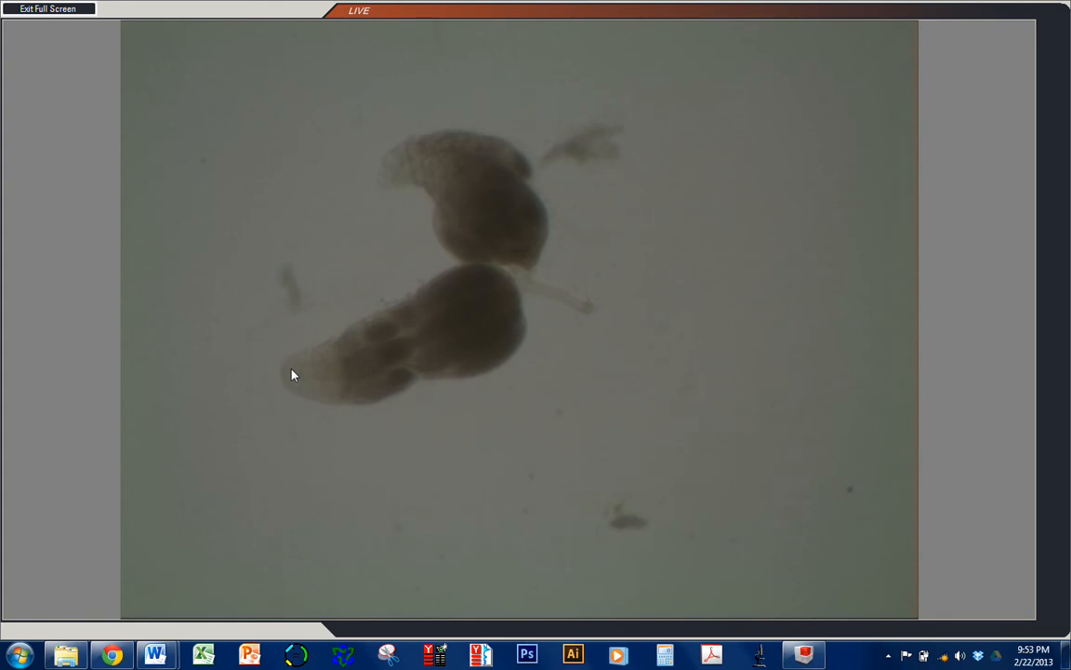
pyautogui.moveTo(281, 378)
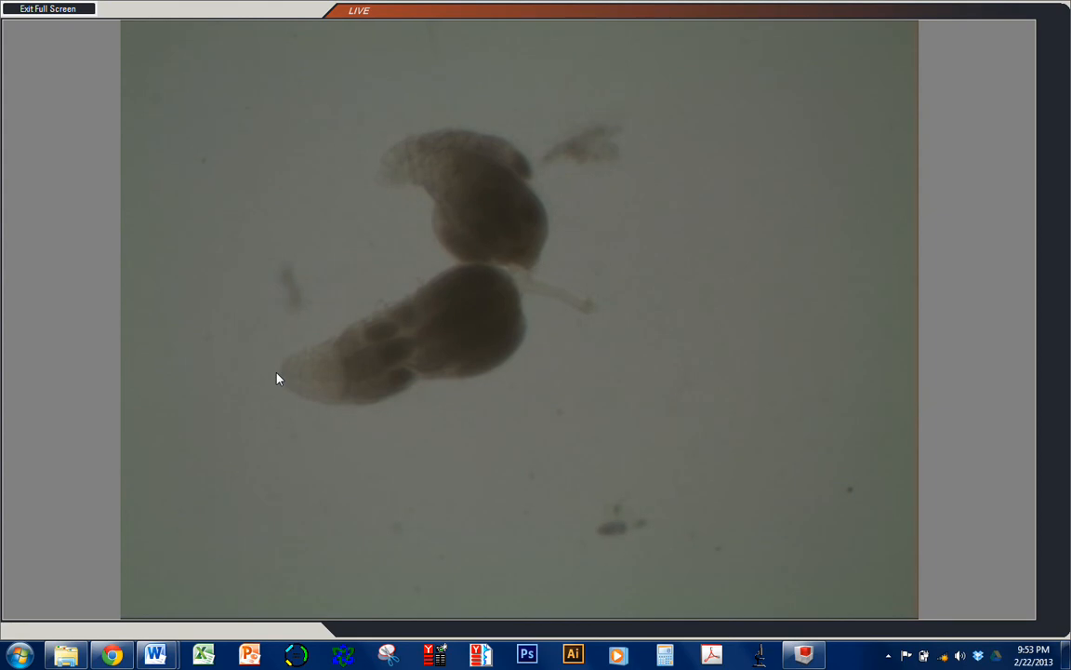
pyautogui.moveTo(288, 389)
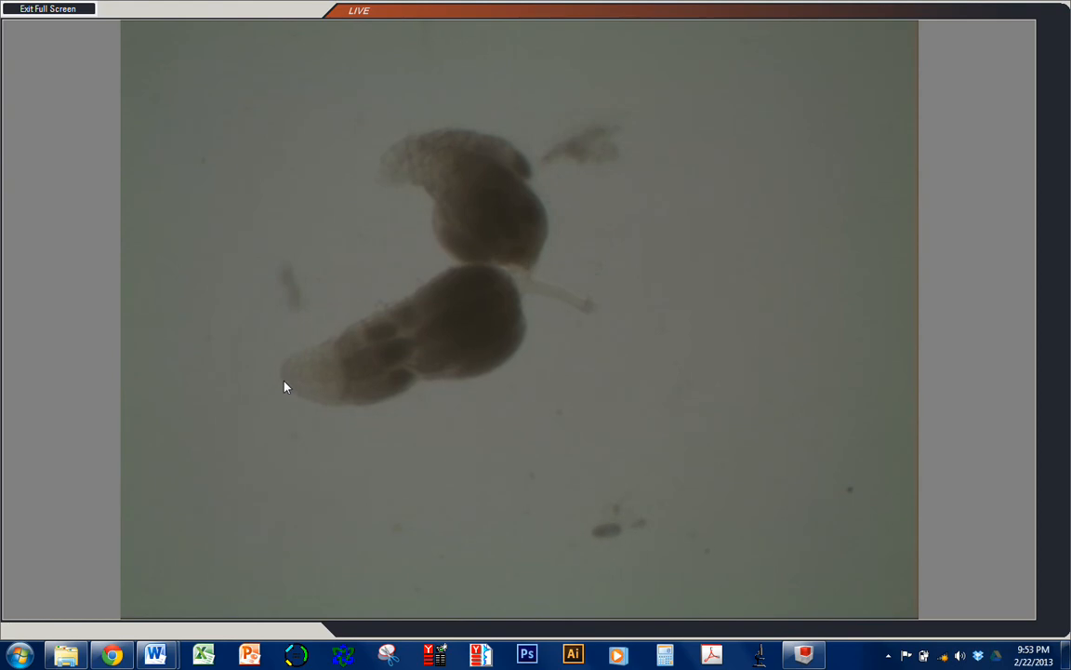
pyautogui.moveTo(256, 414)
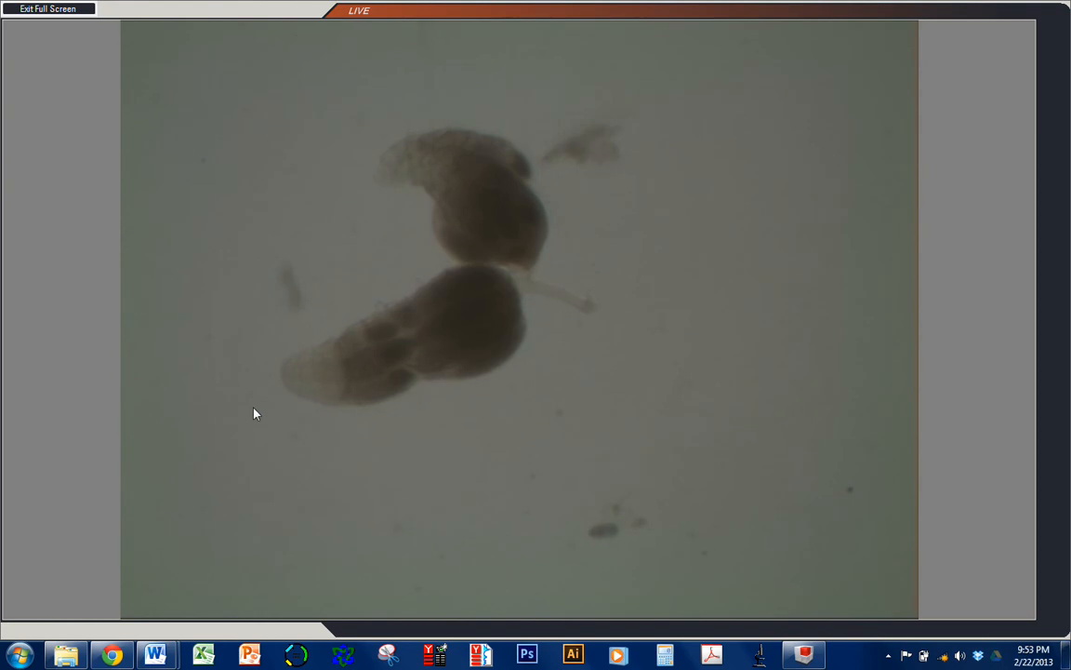
pyautogui.moveTo(252, 438)
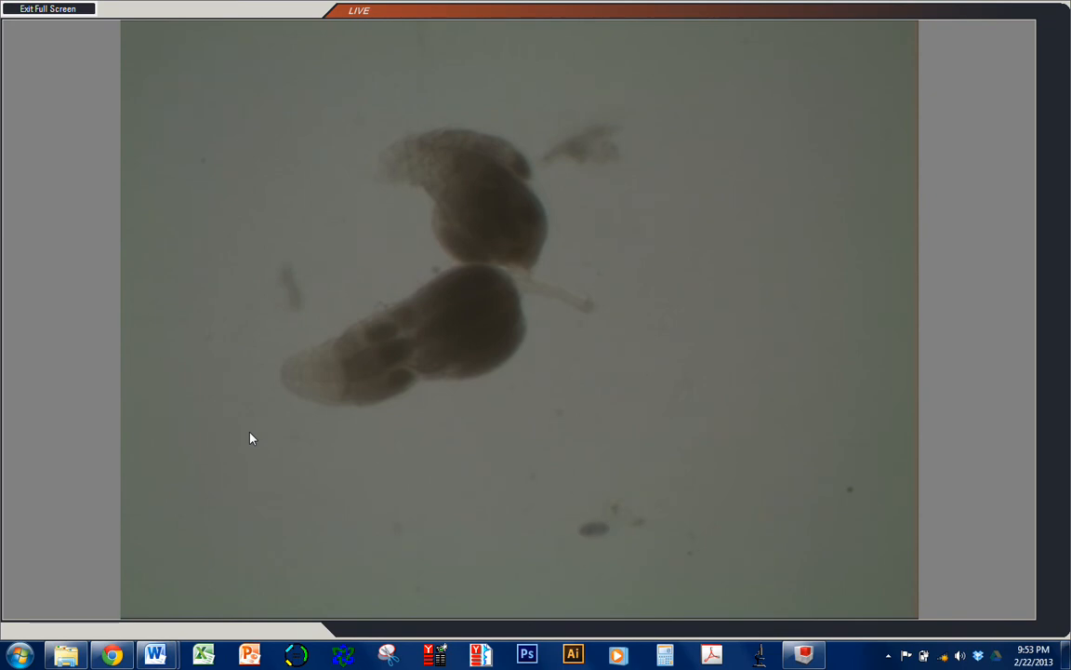
pyautogui.moveTo(259, 441)
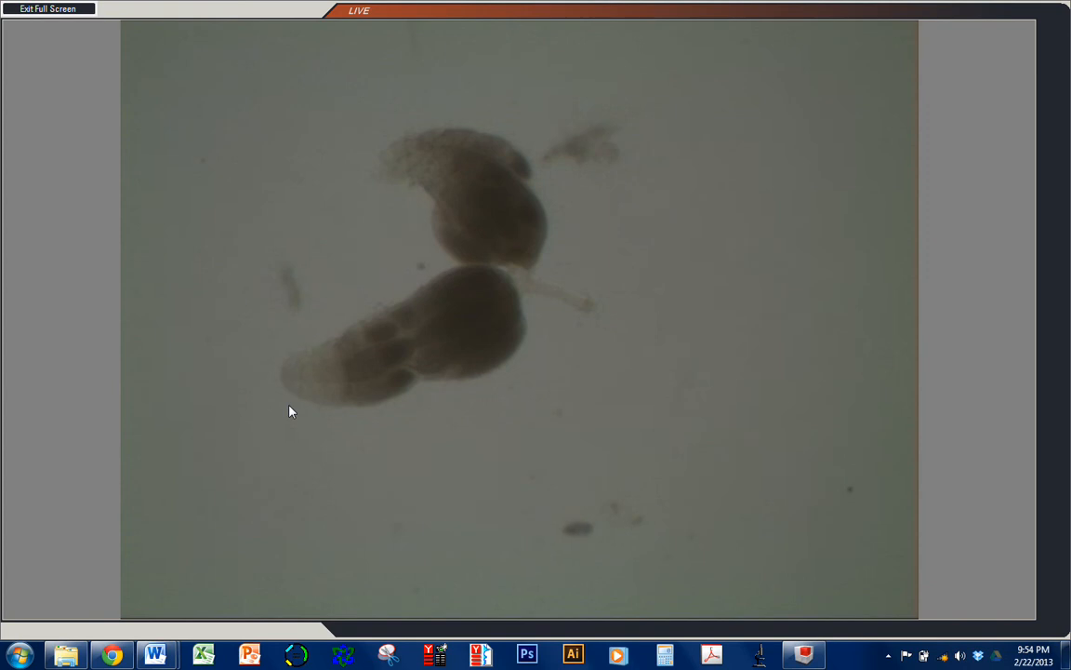
pyautogui.moveTo(300, 444)
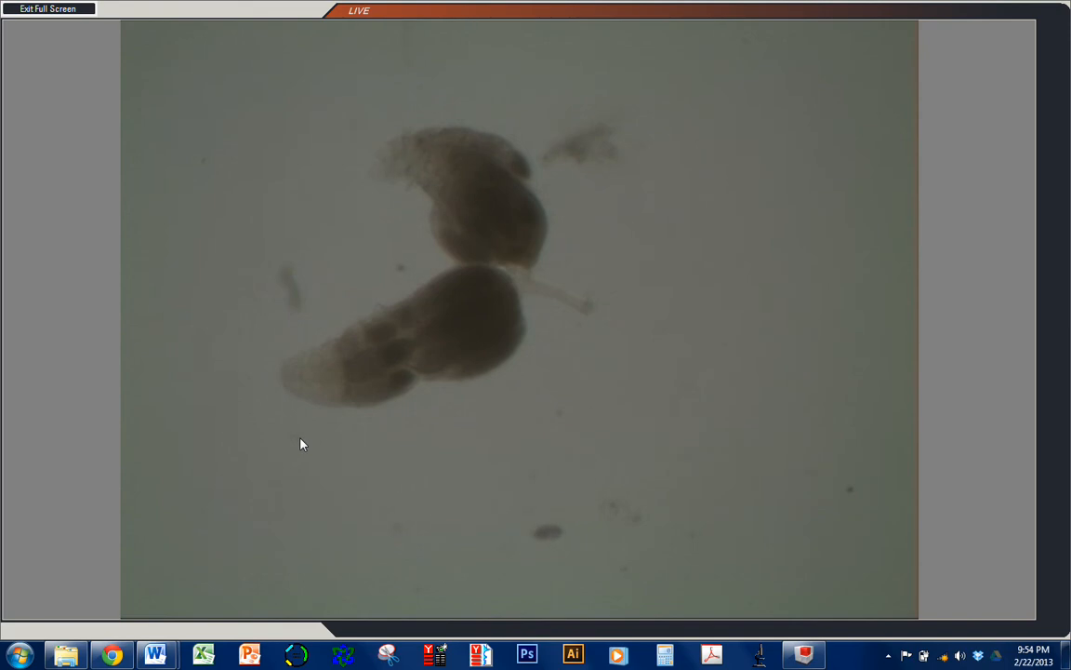
pyautogui.moveTo(359, 386)
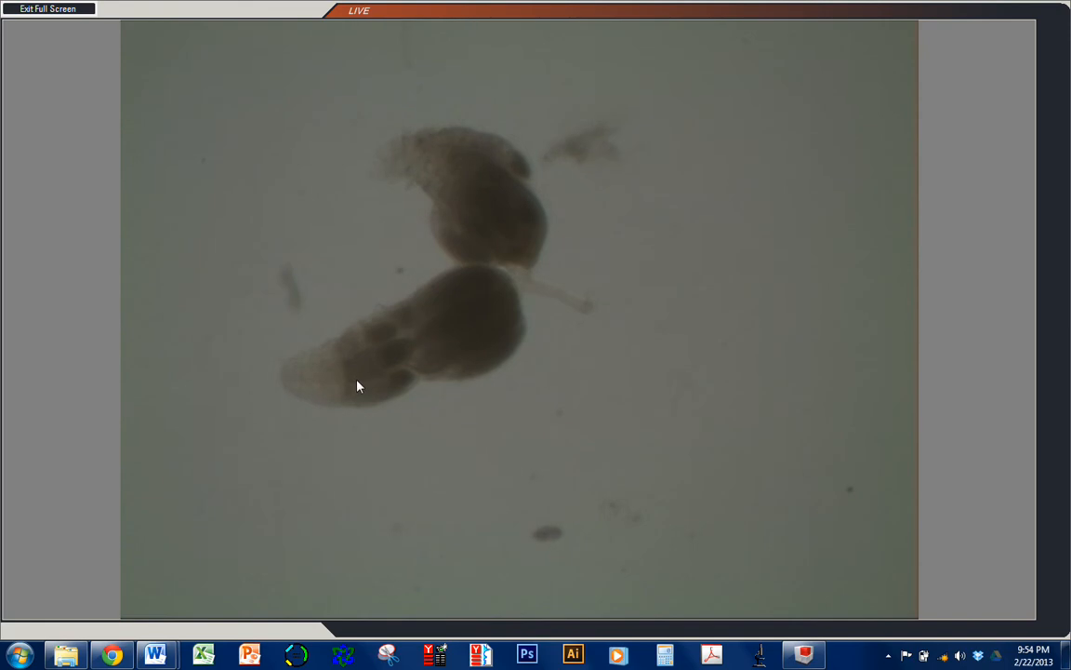
pyautogui.moveTo(414, 347)
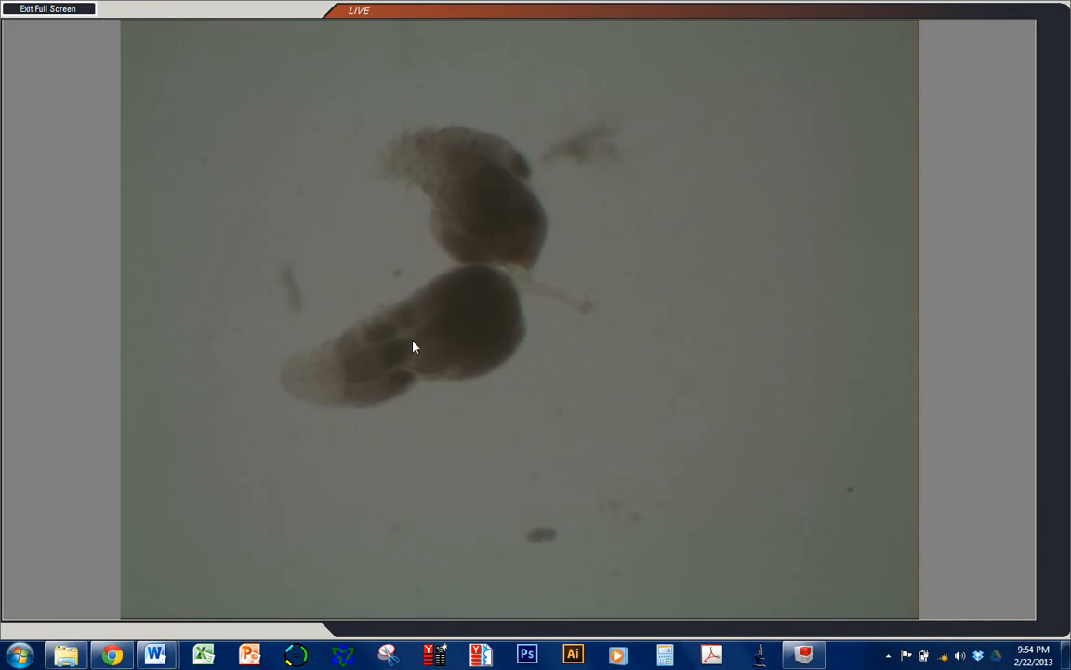
pyautogui.moveTo(383, 385)
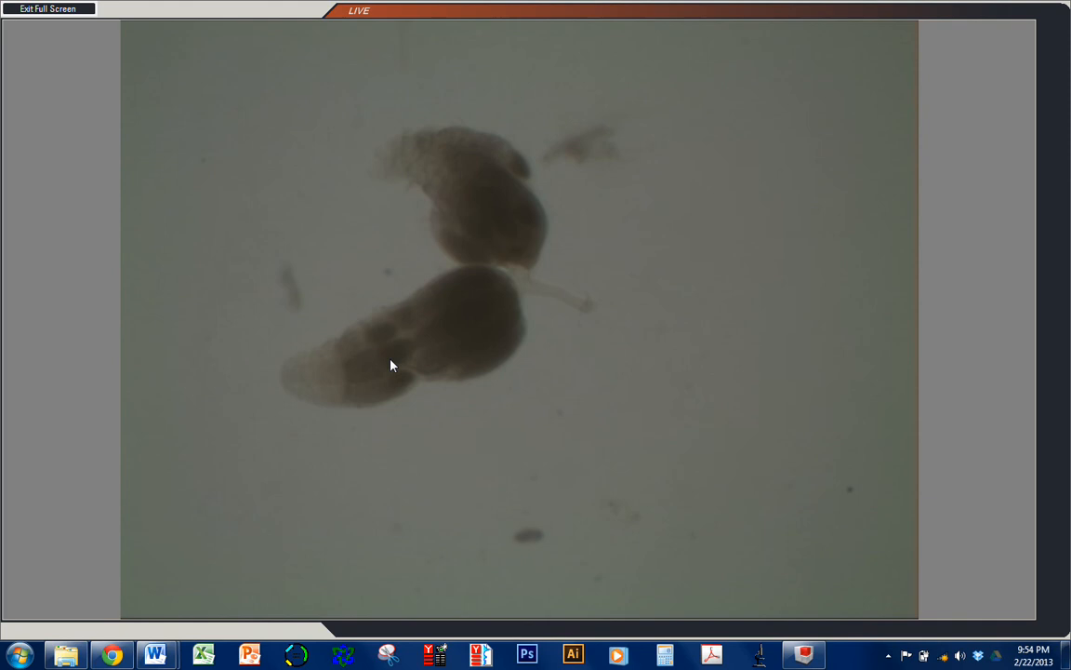
pyautogui.moveTo(368, 368)
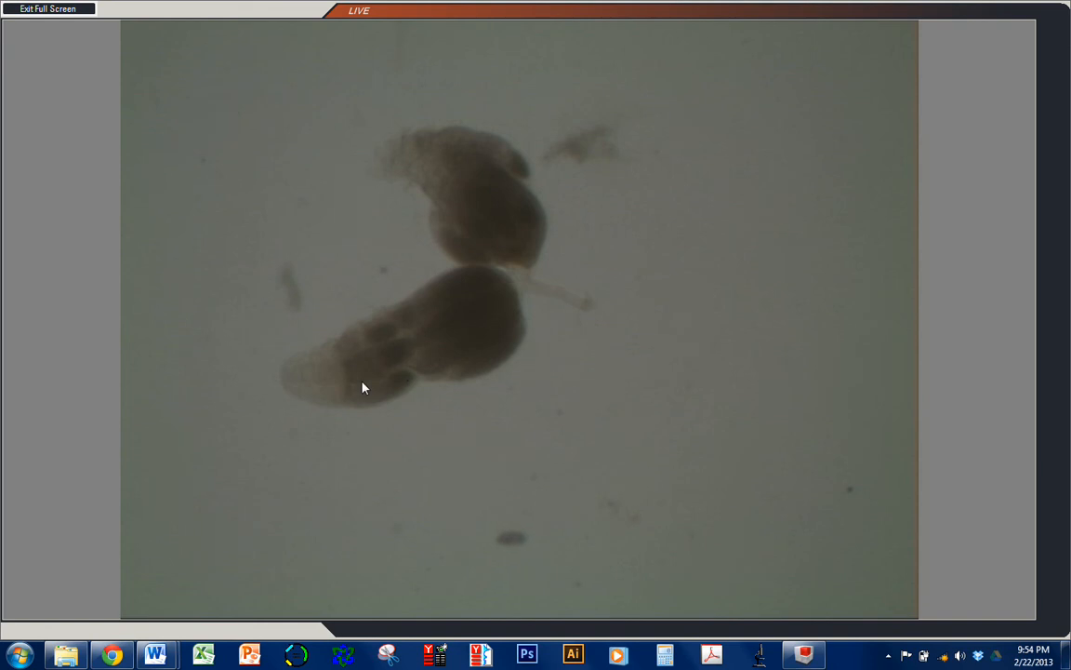
pyautogui.moveTo(372, 358)
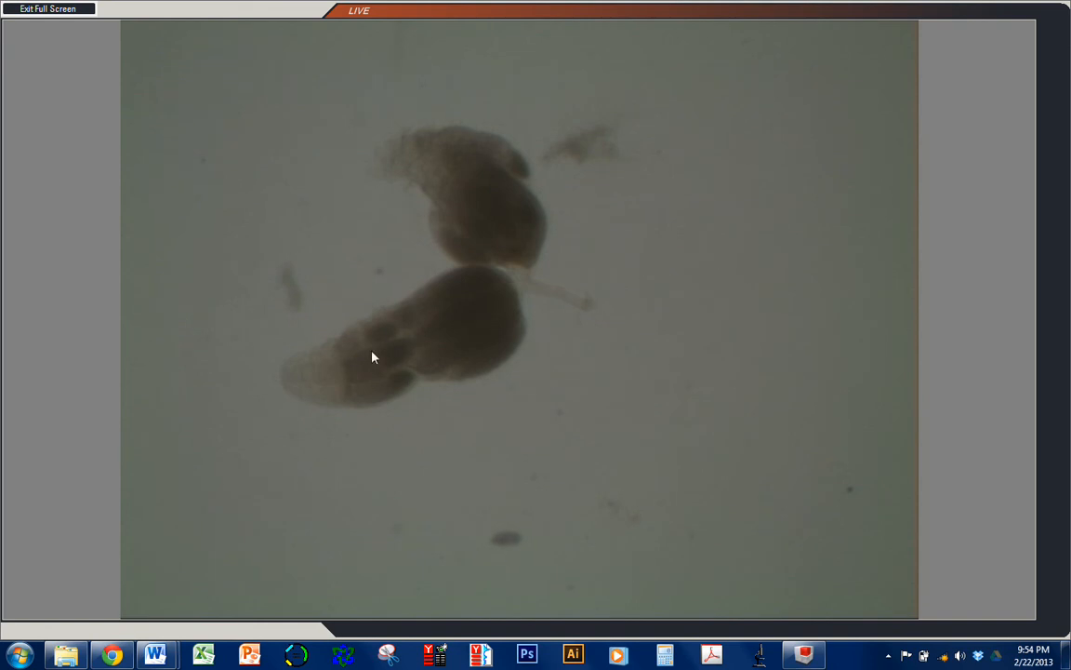
pyautogui.moveTo(518, 330)
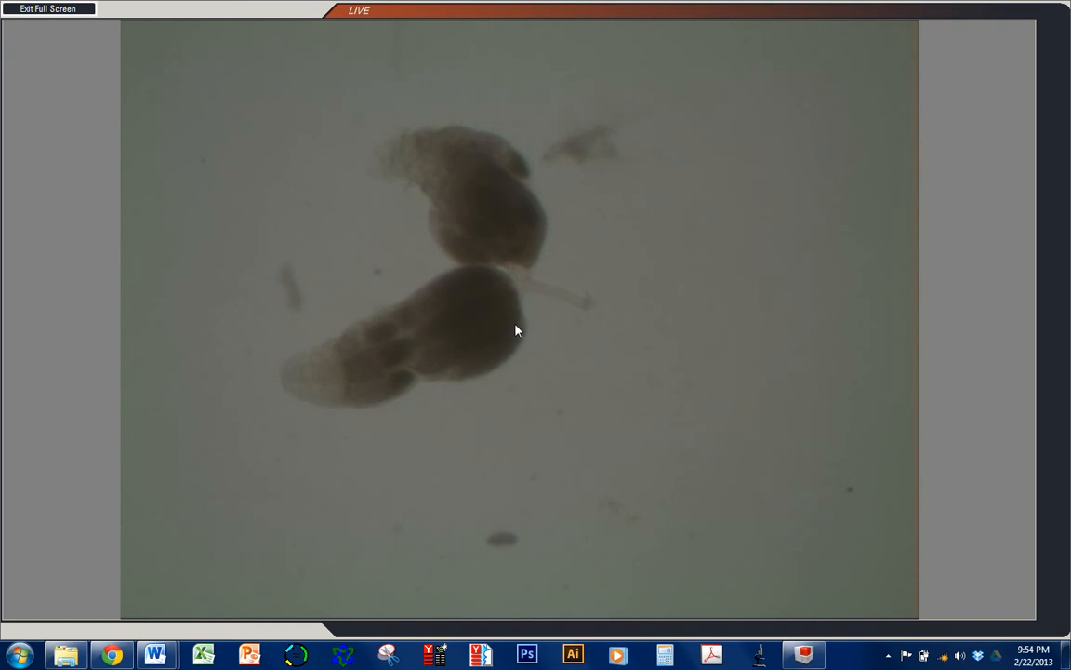
pyautogui.moveTo(472, 288)
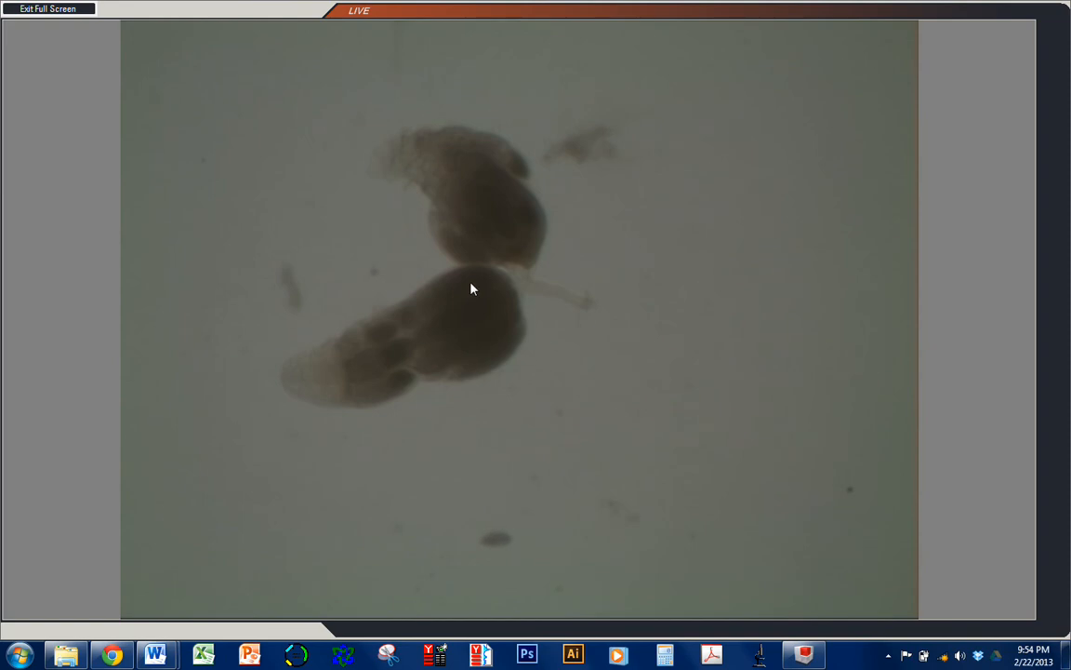
pyautogui.moveTo(345, 499)
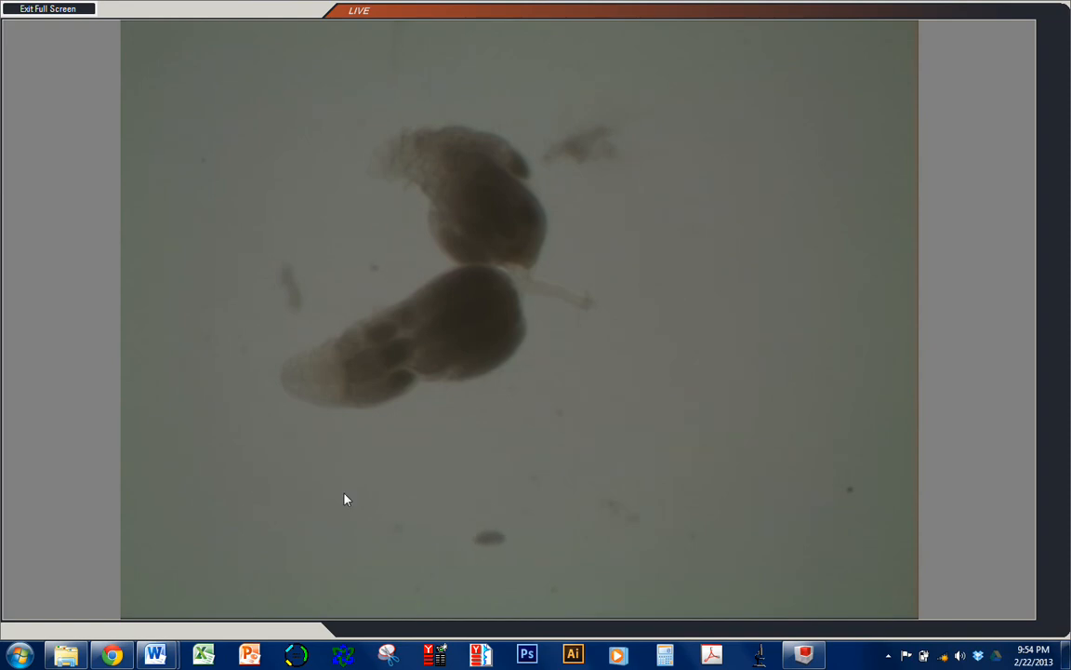
pyautogui.moveTo(951, 548)
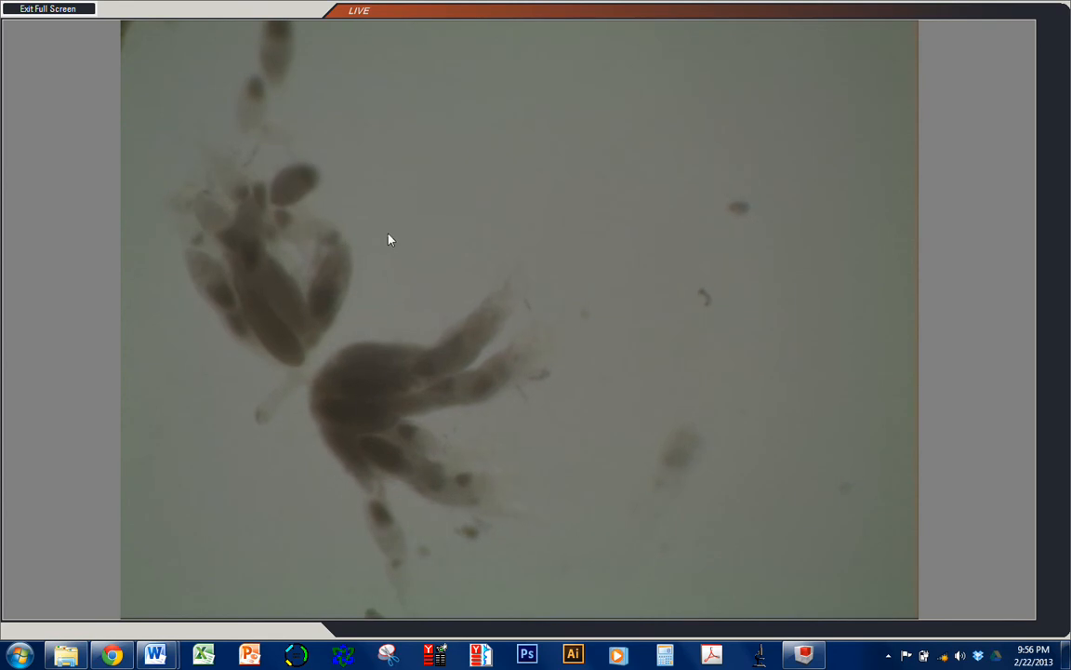
pyautogui.moveTo(535, 248)
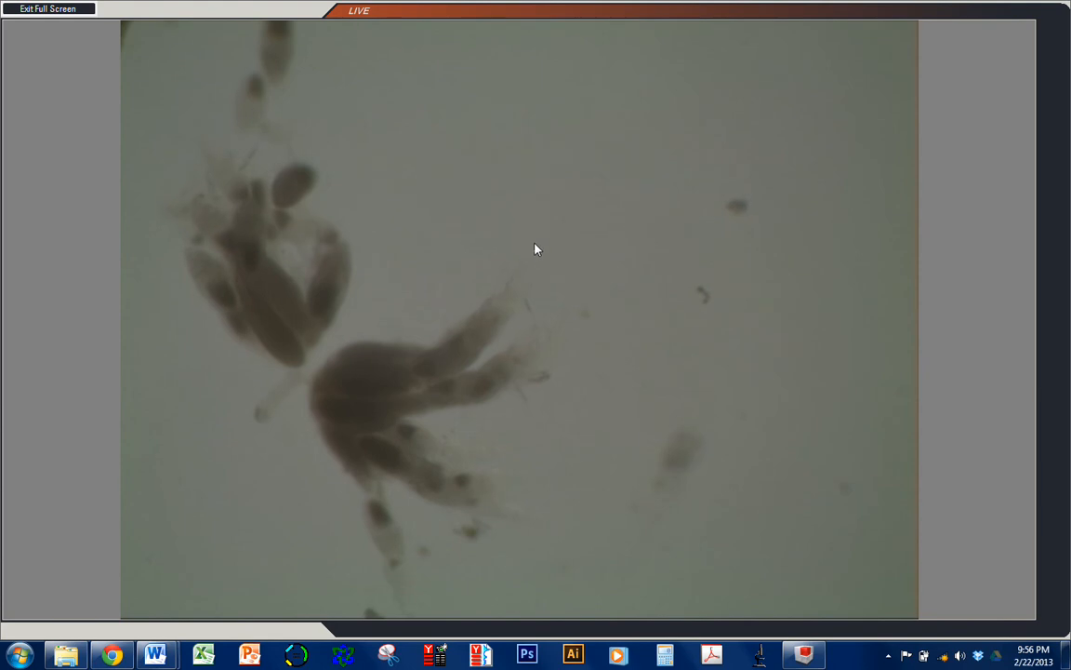
pyautogui.moveTo(549, 245)
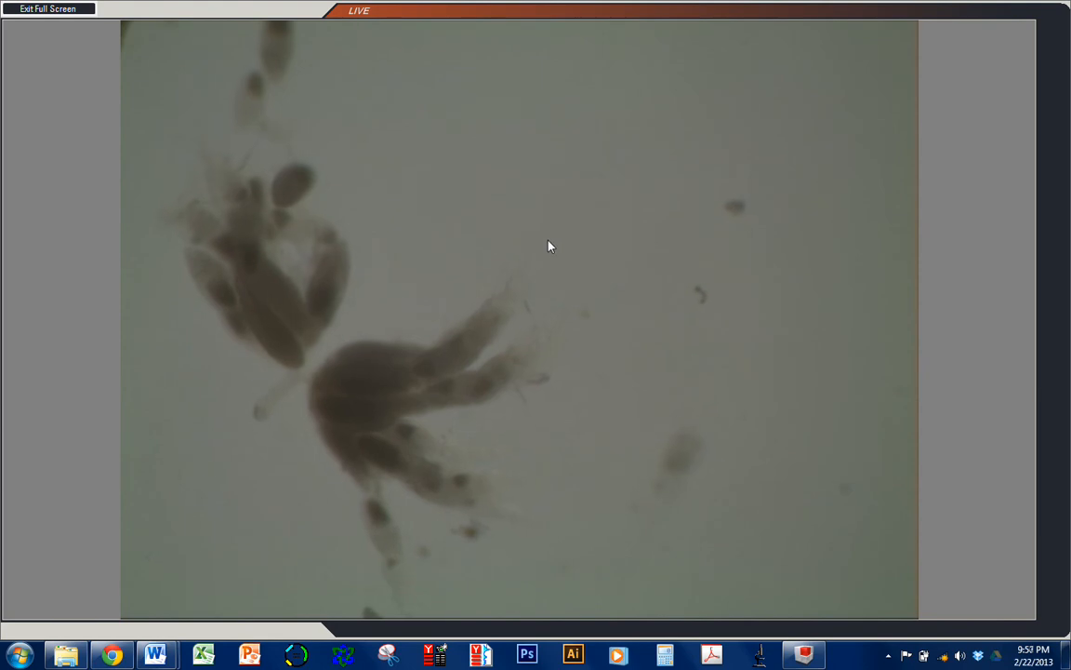